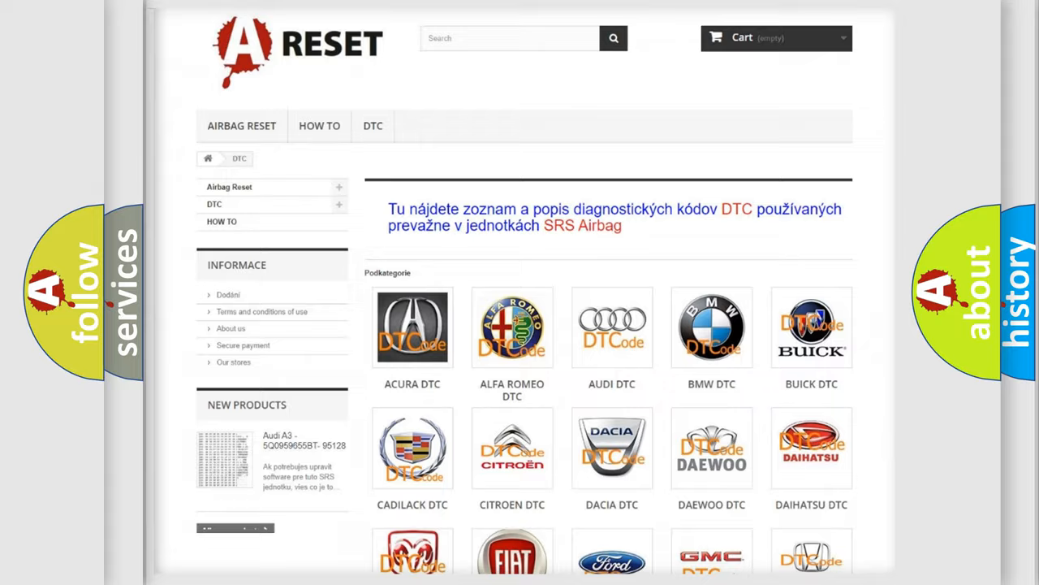
scroll(down, 3)
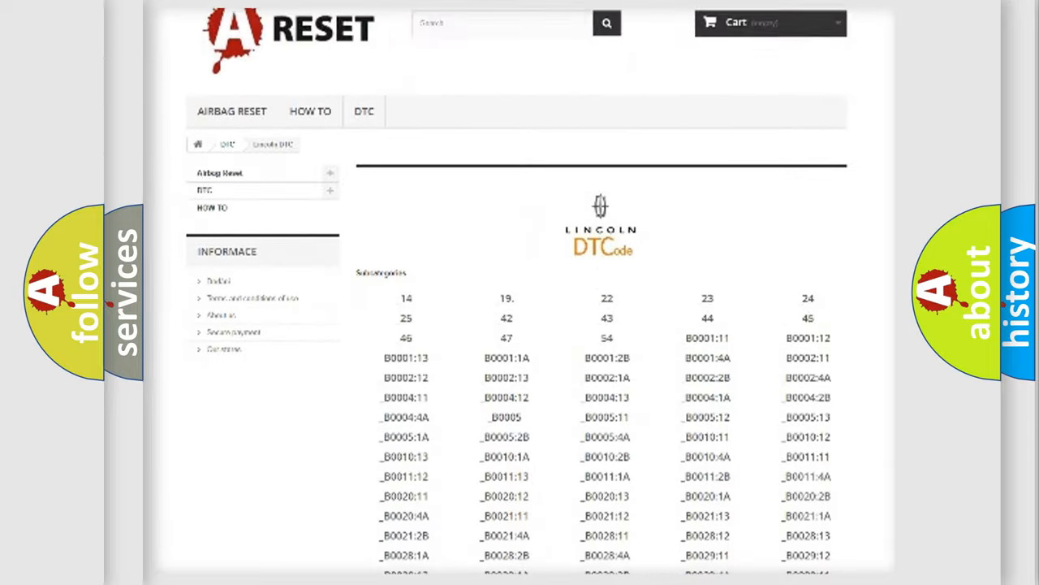
scroll(down, 3)
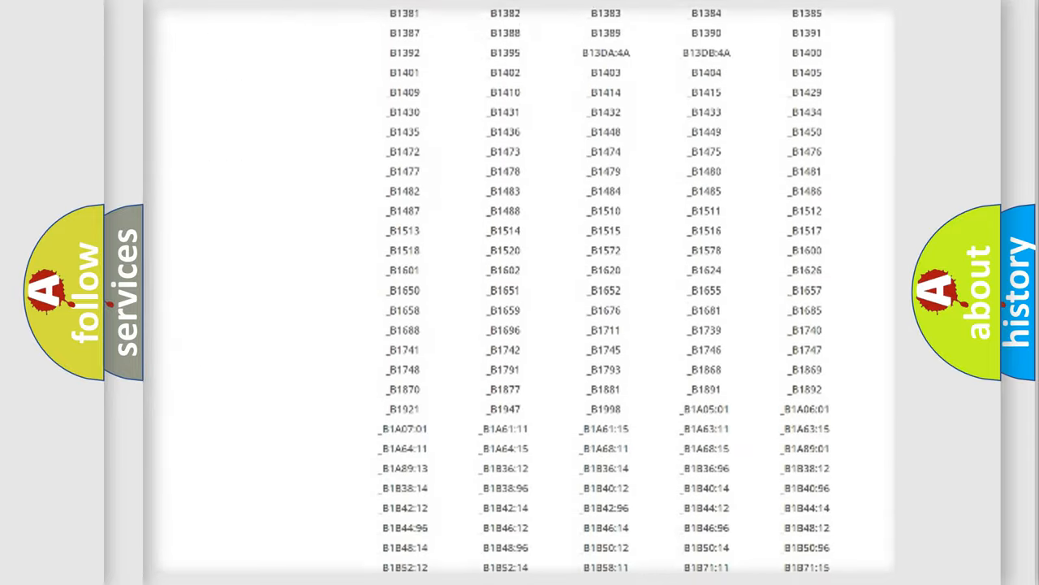